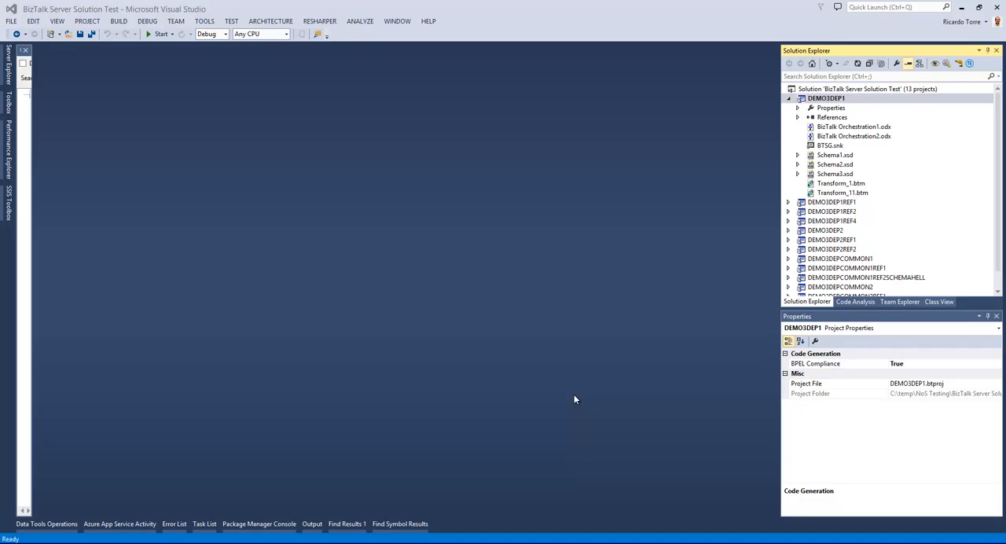
{"action": "mouse_move", "coordinate": [540, 425]}
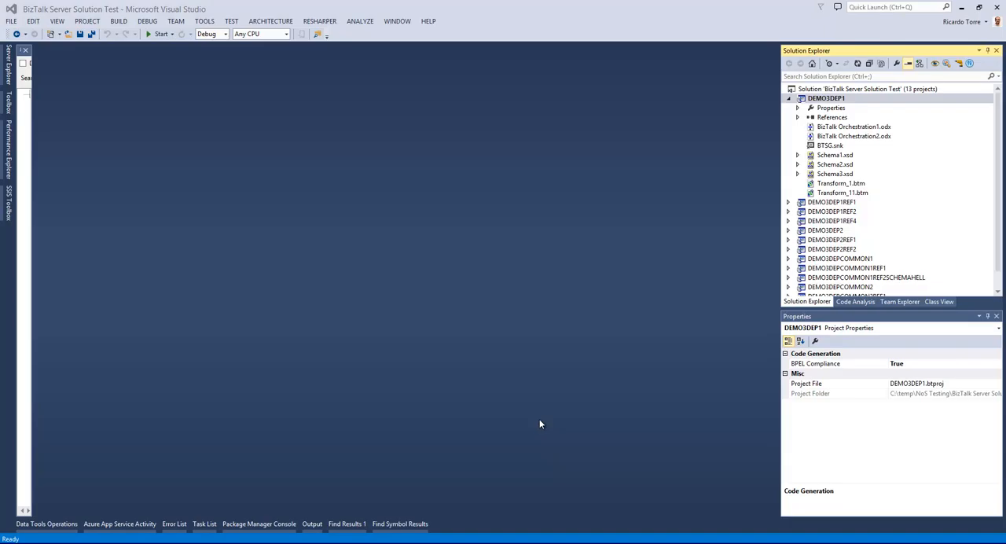
{"action": "mouse_move", "coordinate": [522, 416]}
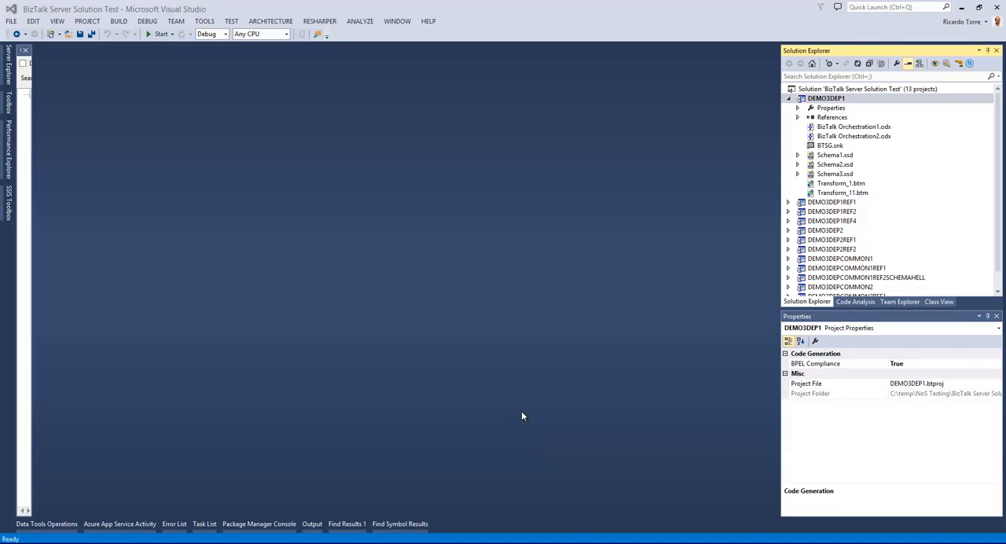
{"action": "mouse_move", "coordinate": [539, 389]}
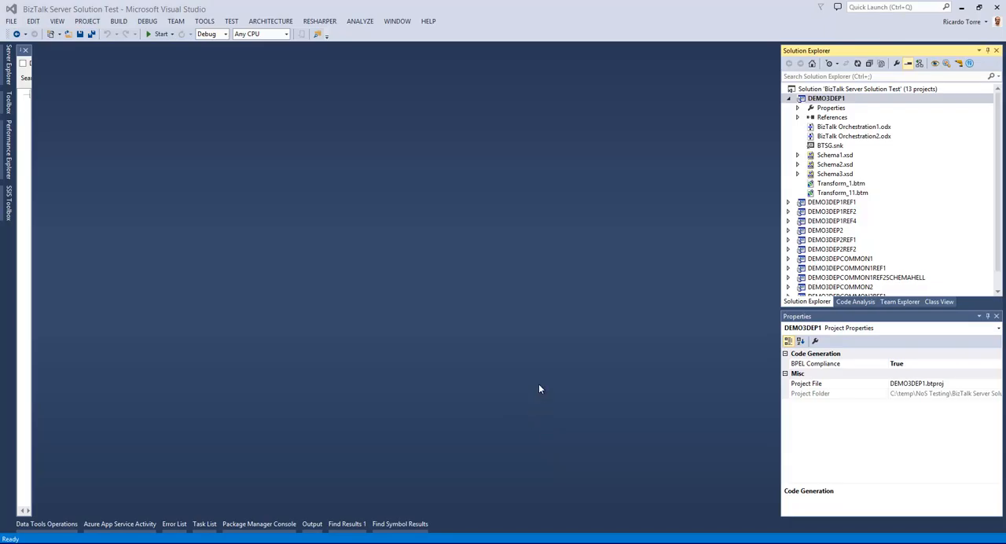
{"action": "mouse_move", "coordinate": [553, 259]}
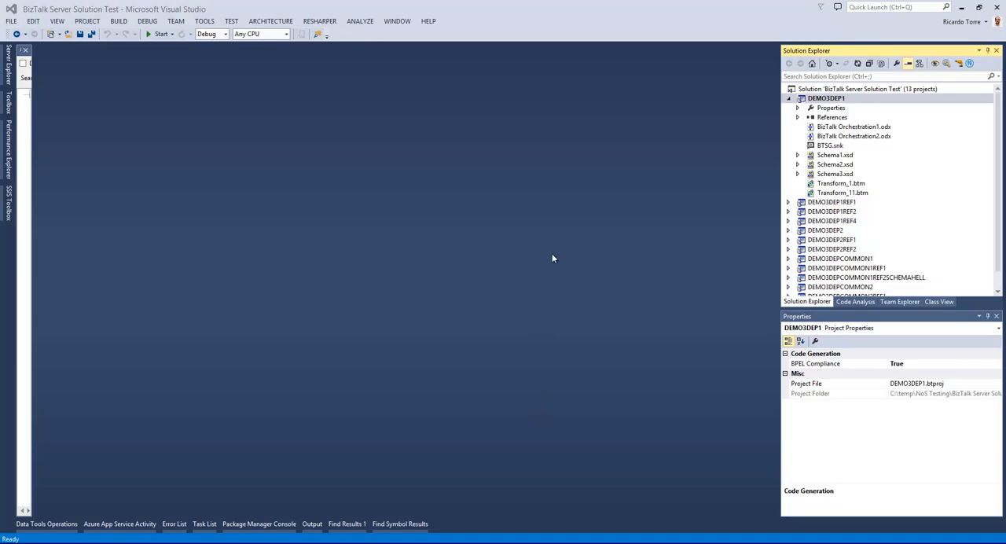
{"action": "mouse_move", "coordinate": [617, 346]}
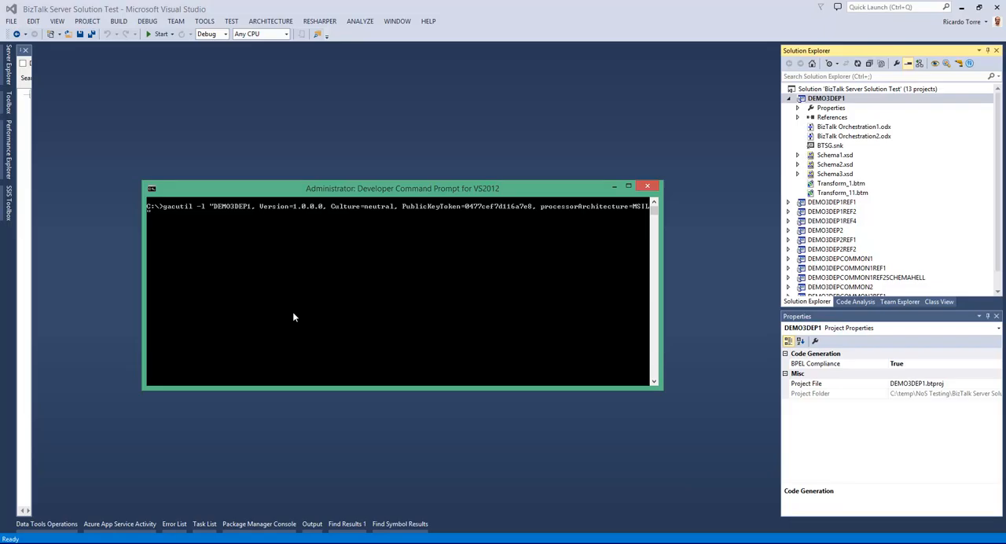
Try BizTalk NoS Register in GAC on DEMO3DEP1 and dismiss the administrator-rights warning
{"action": "left_click", "coordinate": [826, 98]}
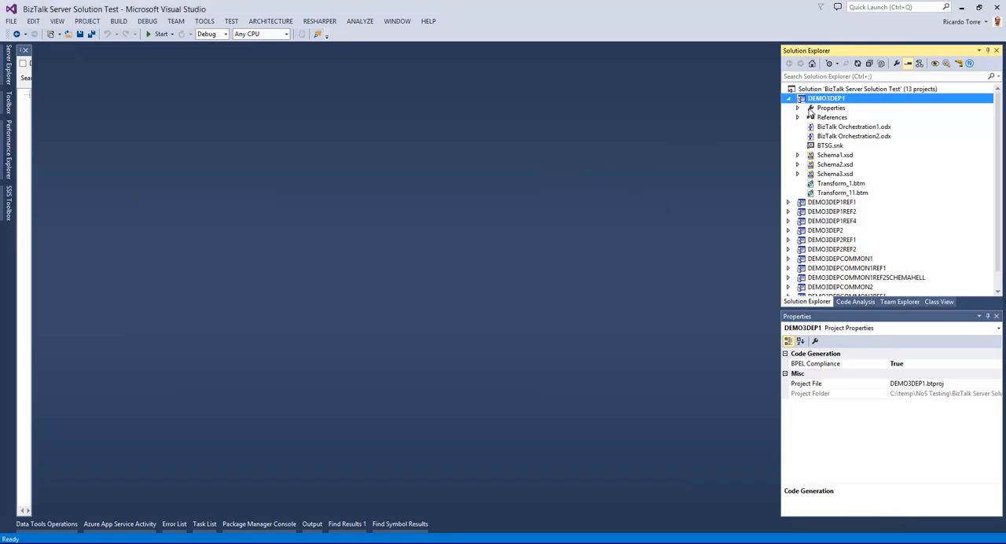
{"action": "right_click", "coordinate": [825, 98]}
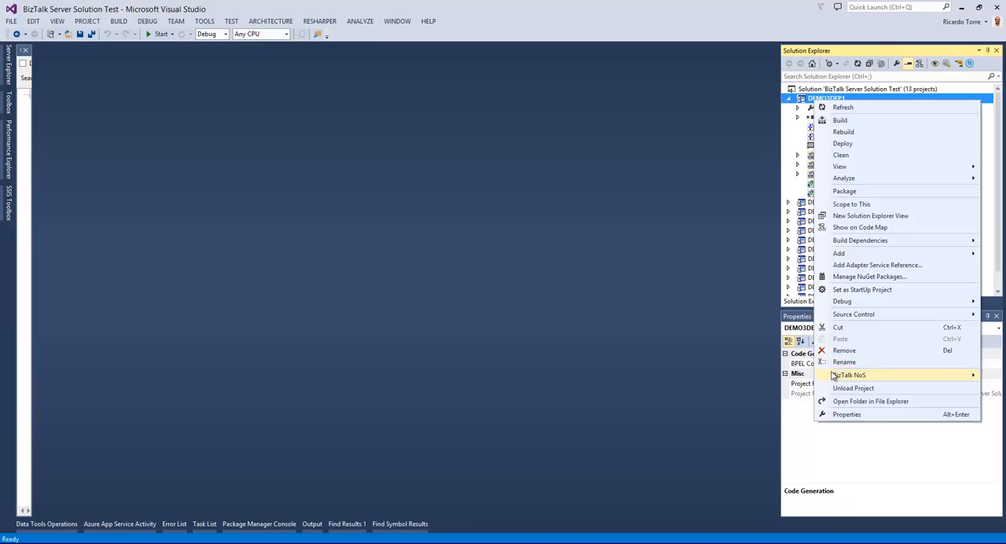
{"action": "mouse_move", "coordinate": [849, 374]}
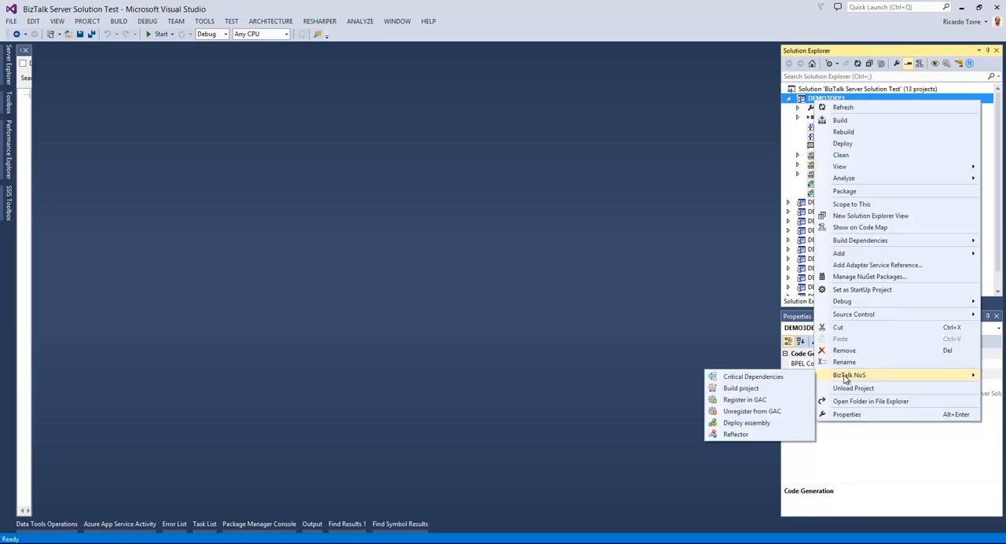
{"action": "mouse_move", "coordinate": [744, 399]}
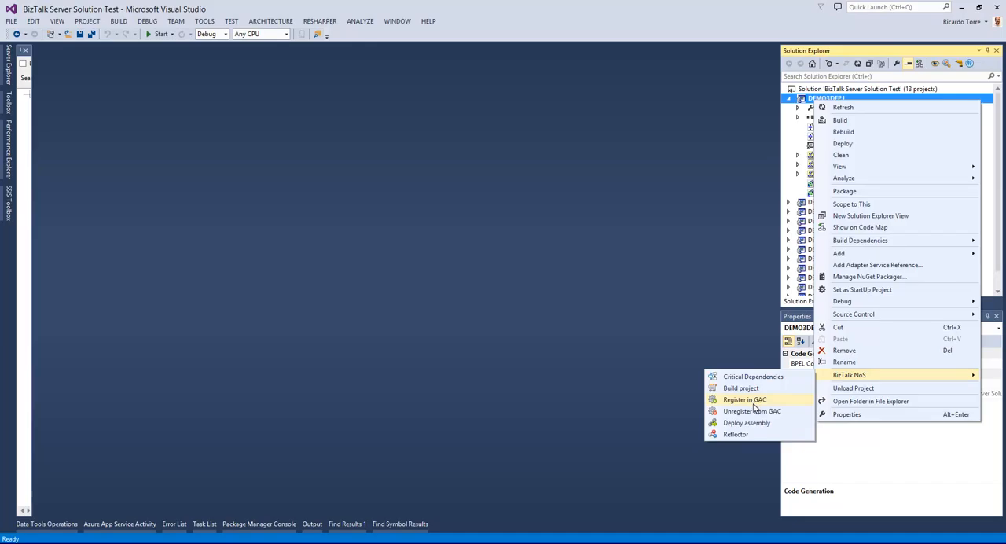
{"action": "mouse_move", "coordinate": [752, 411]}
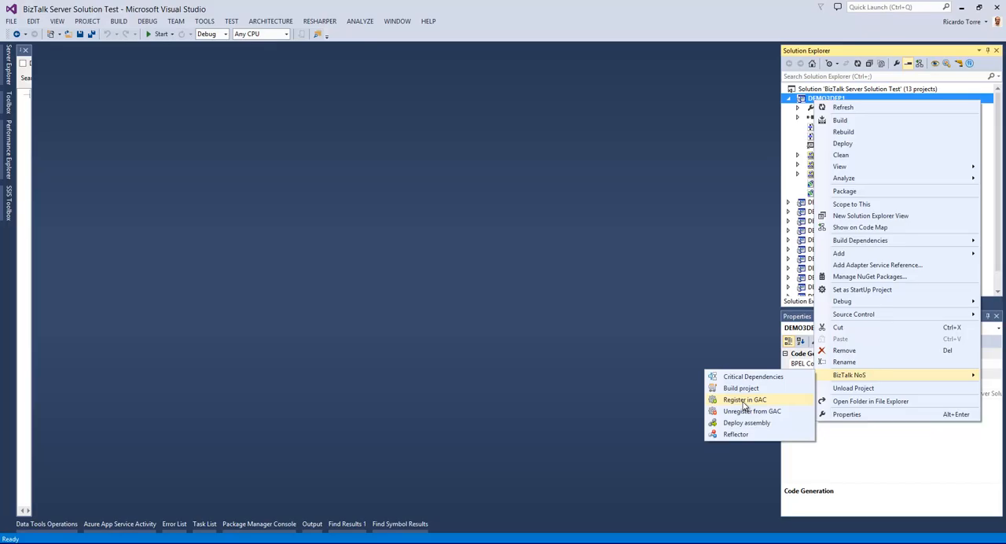
{"action": "left_click", "coordinate": [745, 399]}
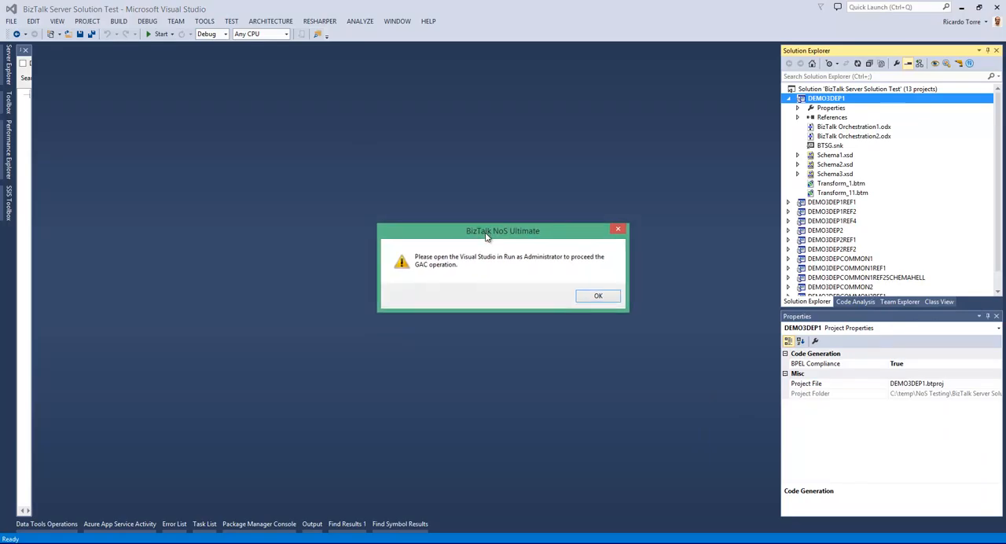
{"action": "mouse_move", "coordinate": [546, 253]}
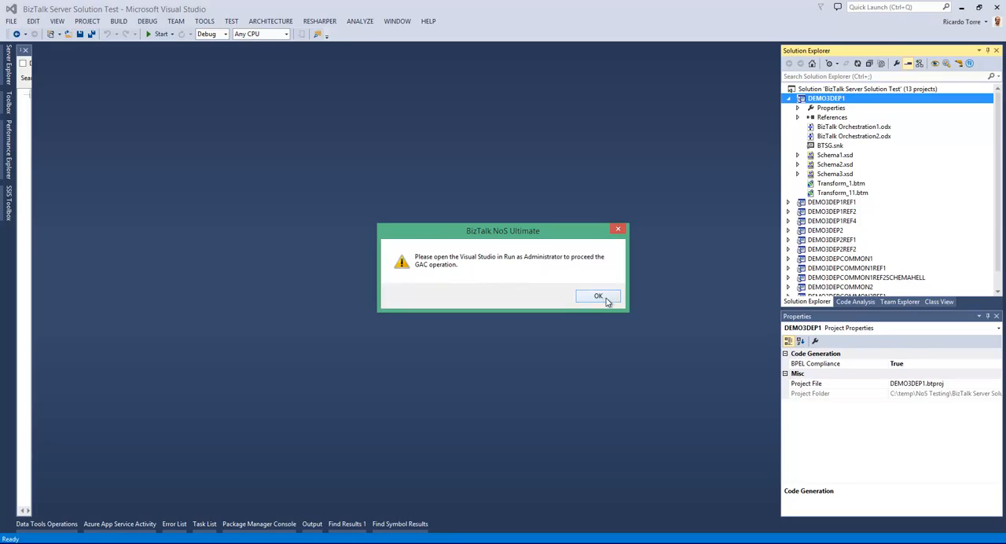
{"action": "left_click", "coordinate": [598, 295]}
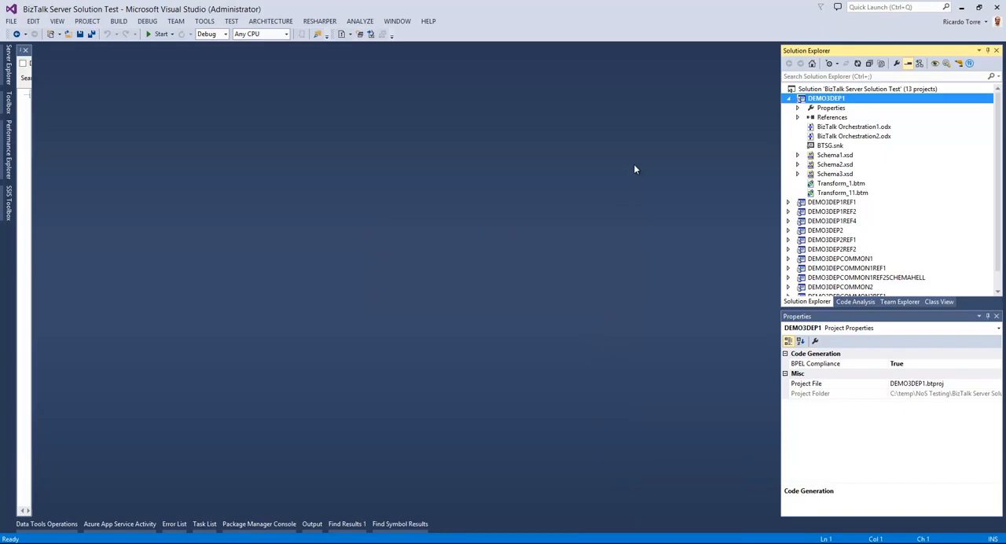
Register DEMO3DEP1 in the GAC through BizTalk NoS and acknowledge the success message
{"action": "right_click", "coordinate": [826, 98]}
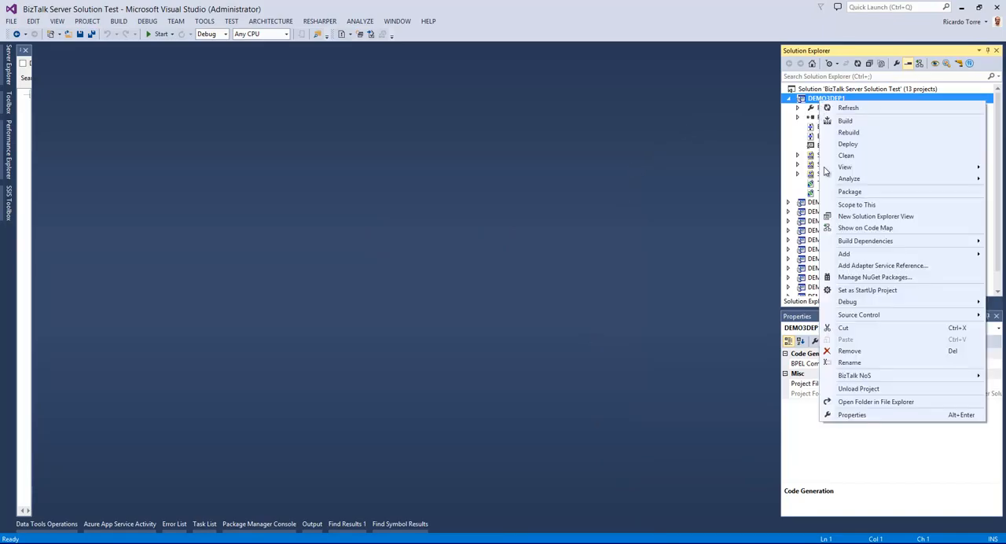
{"action": "mouse_move", "coordinate": [855, 375]}
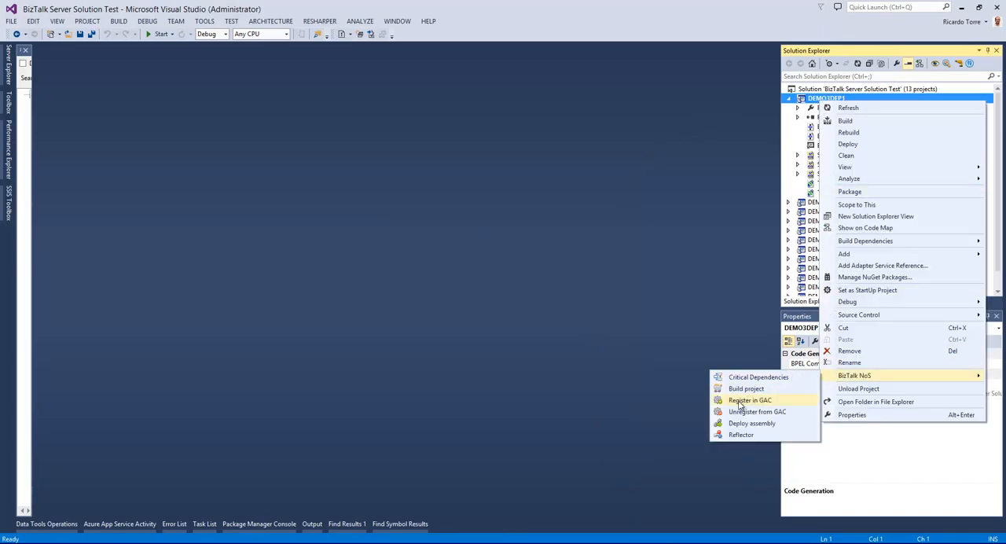
{"action": "left_click", "coordinate": [750, 401]}
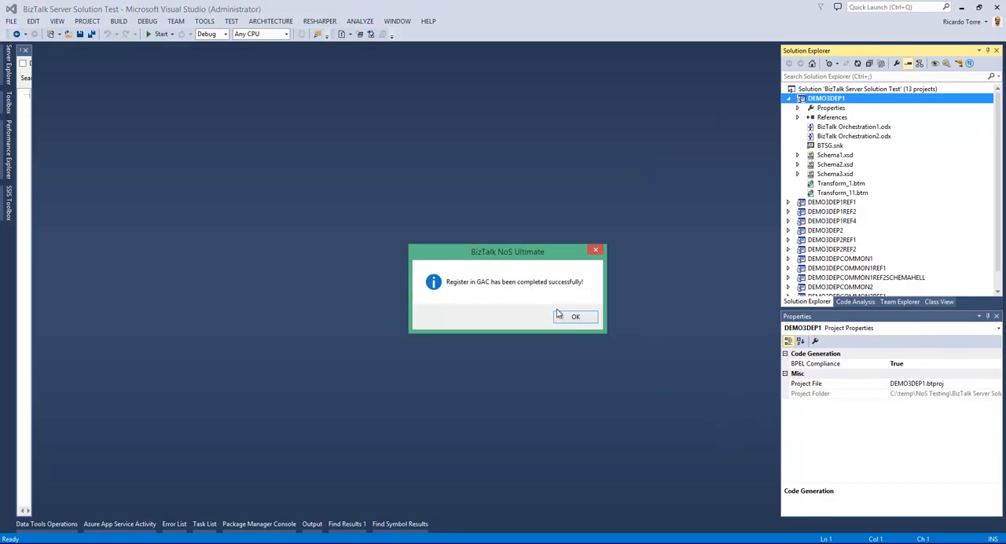
{"action": "left_click", "coordinate": [576, 316]}
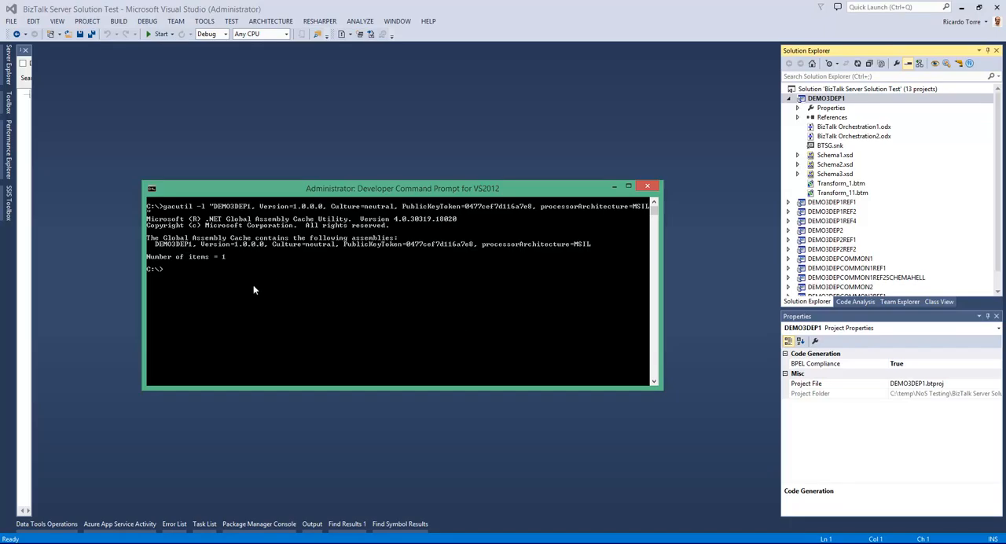
{"action": "left_click", "coordinate": [829, 98]}
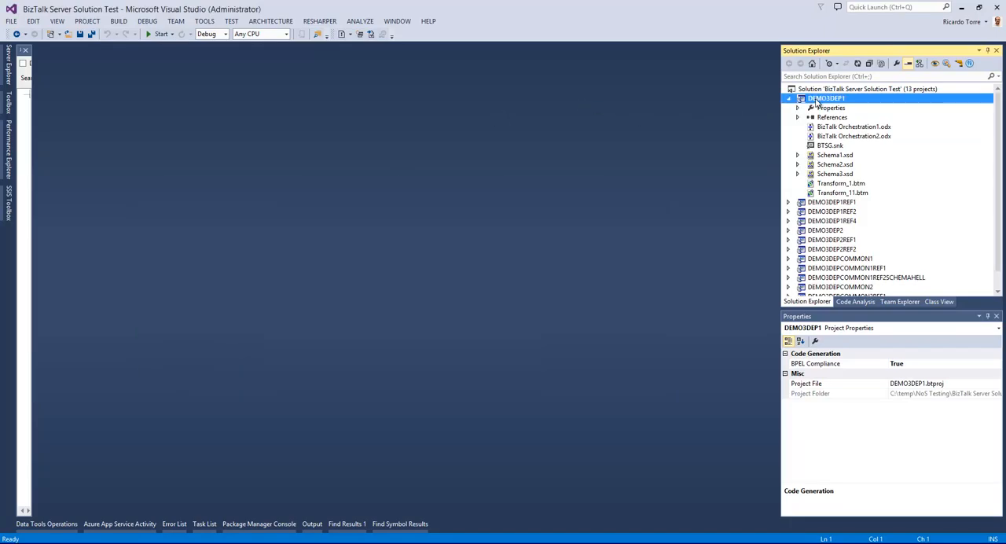
Unregister DEMO3DEP1 from the GAC through BizTalk NoS and acknowledge the confirmation
{"action": "right_click", "coordinate": [826, 97]}
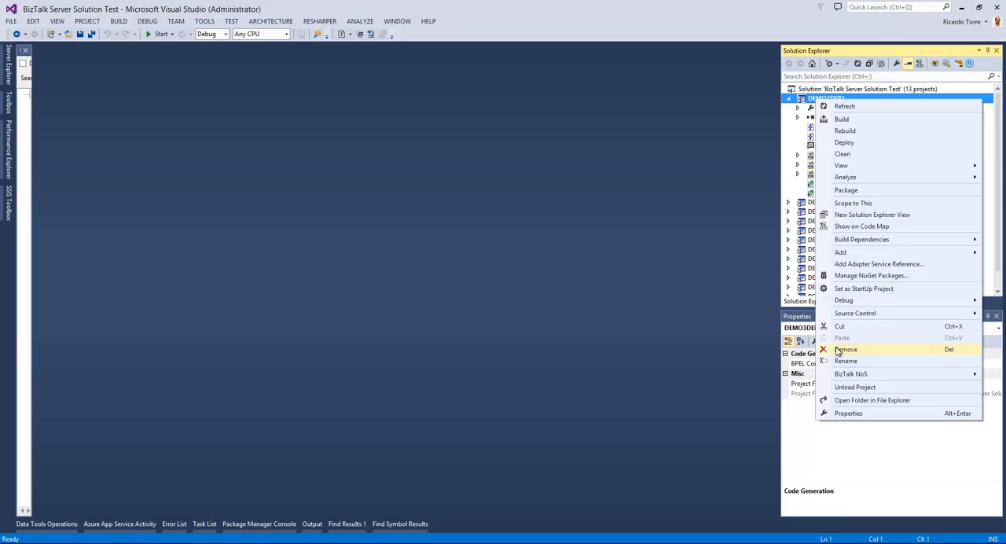
{"action": "mouse_move", "coordinate": [851, 373]}
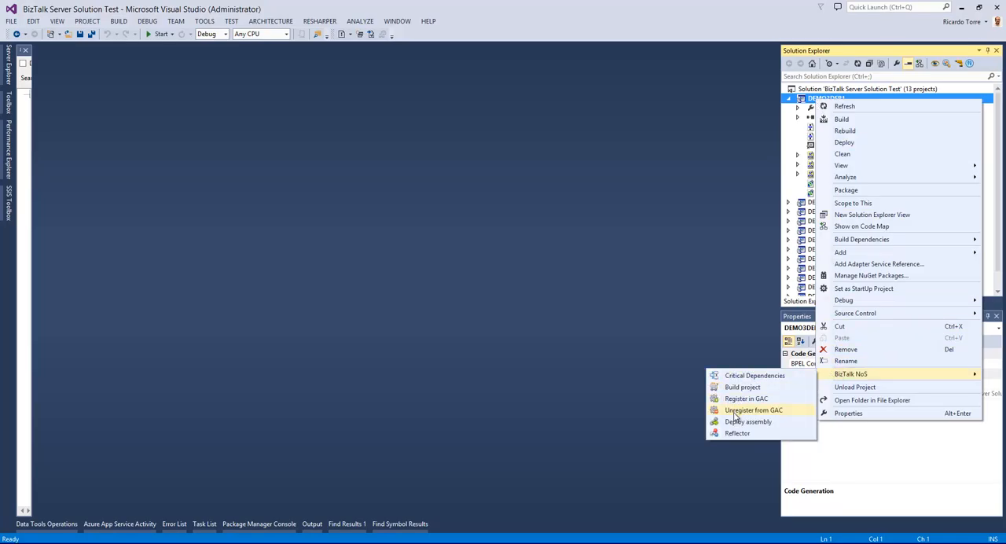
{"action": "left_click", "coordinate": [753, 410]}
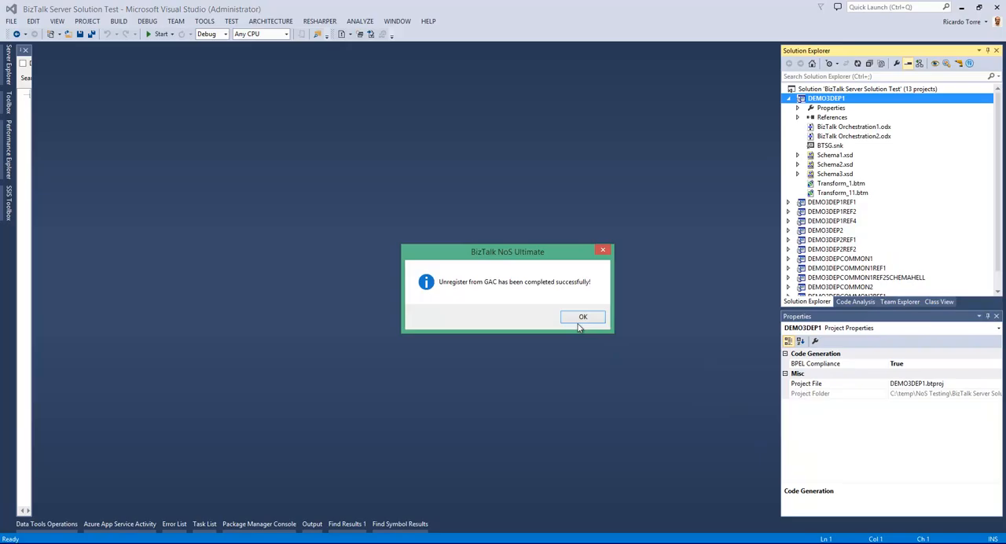
{"action": "left_click", "coordinate": [583, 316]}
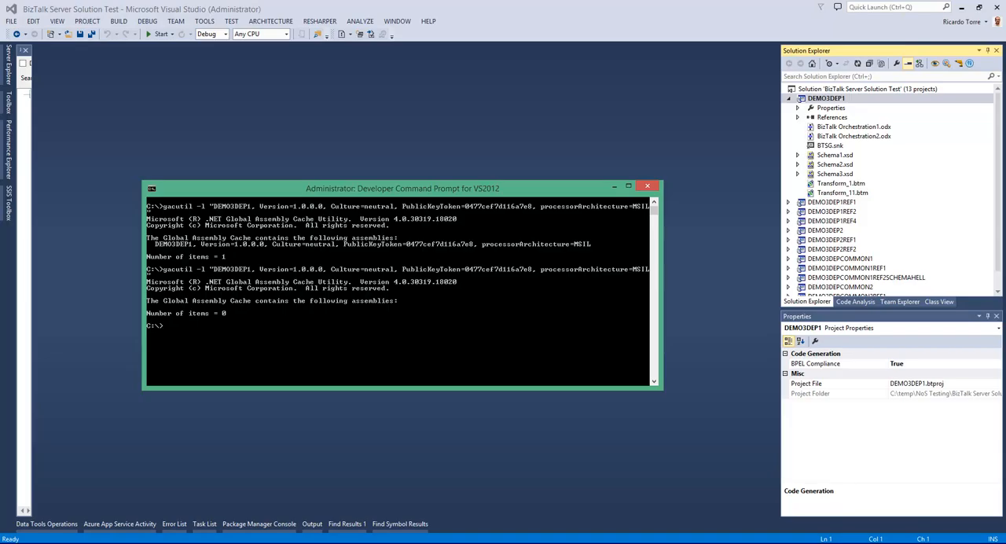
{"action": "mouse_move", "coordinate": [581, 435]}
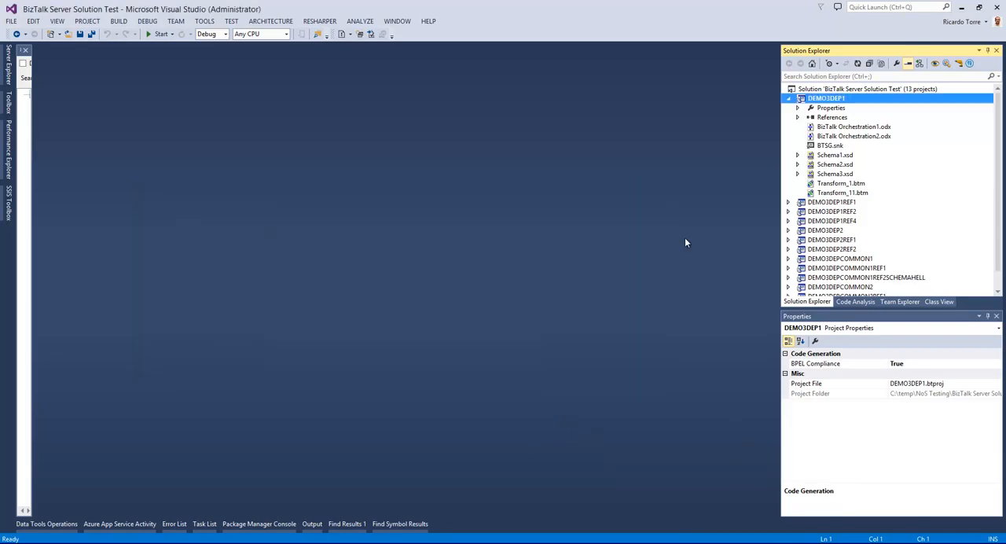
{"action": "mouse_move", "coordinate": [675, 257]}
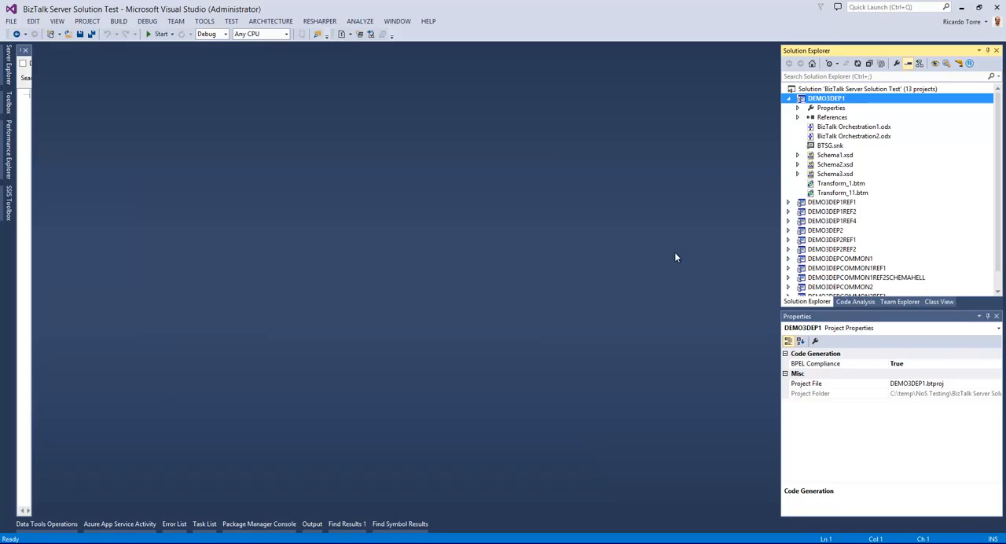
{"action": "mouse_move", "coordinate": [676, 254]}
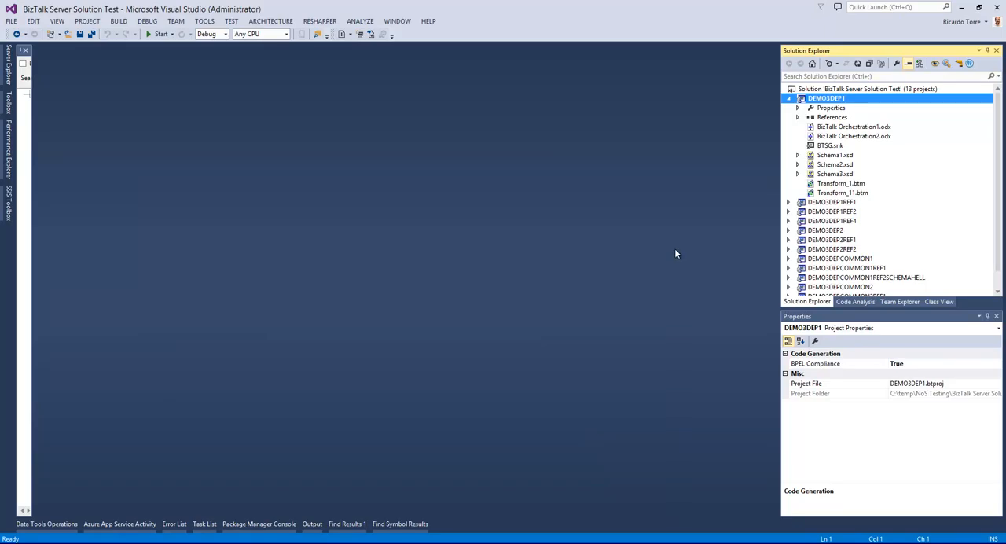